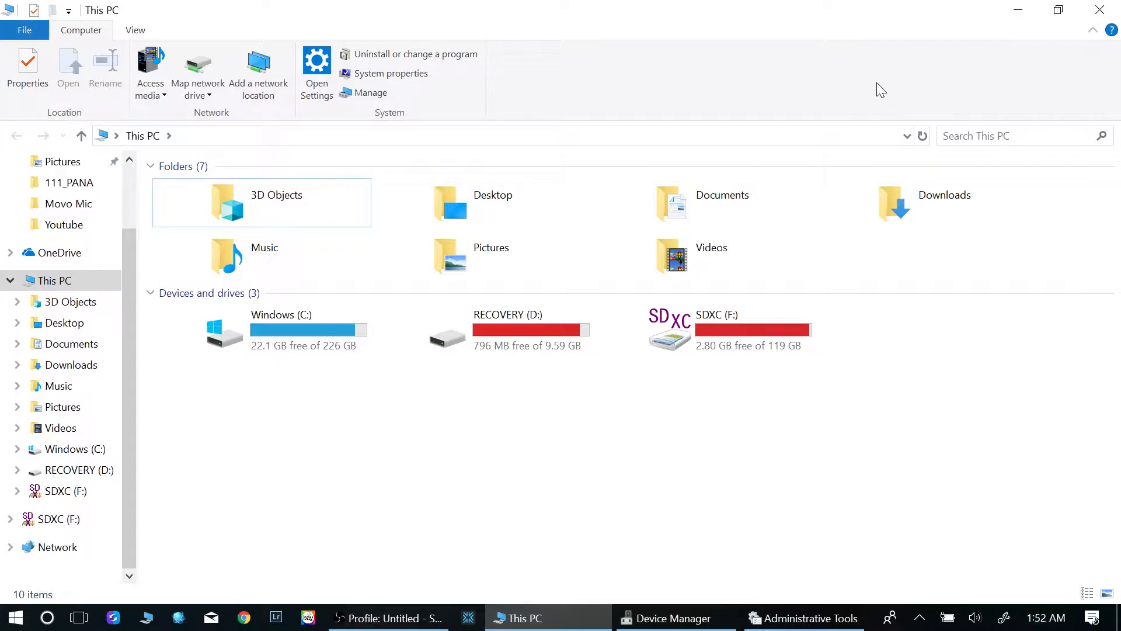
{"action": "mouse_move", "coordinate": [828, 200]}
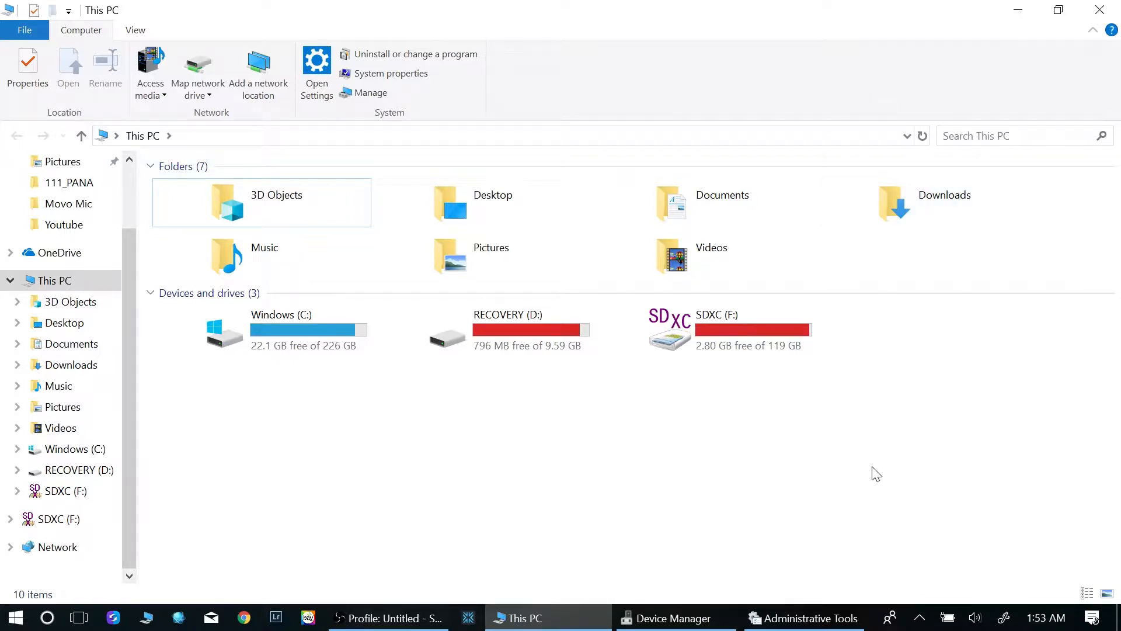
{"action": "mouse_move", "coordinate": [905, 439]}
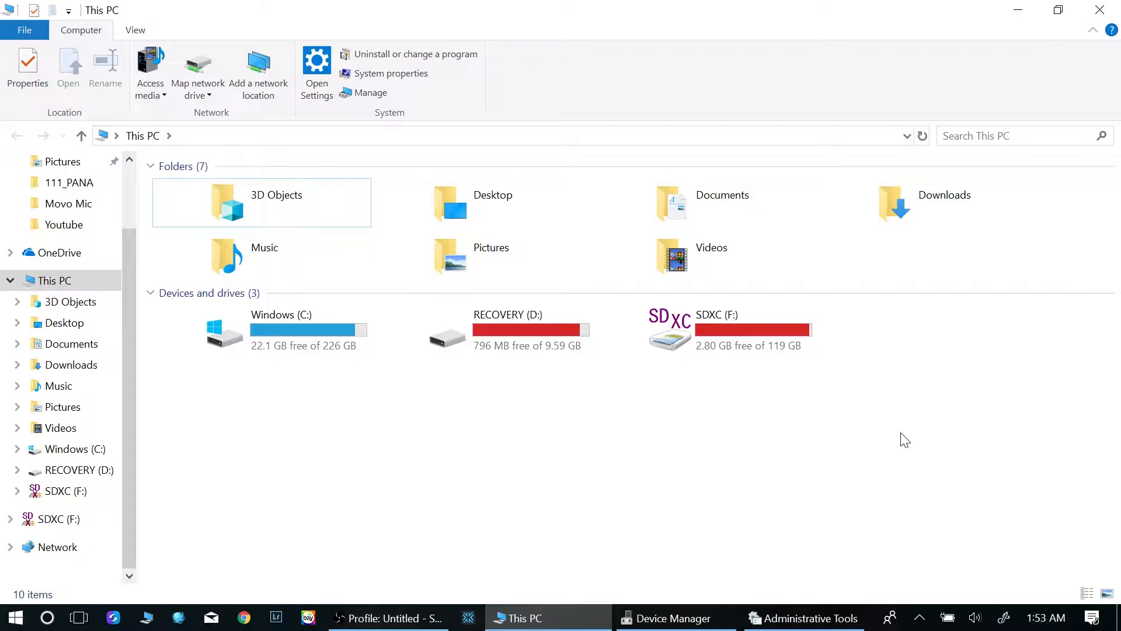
{"action": "mouse_move", "coordinate": [644, 452]}
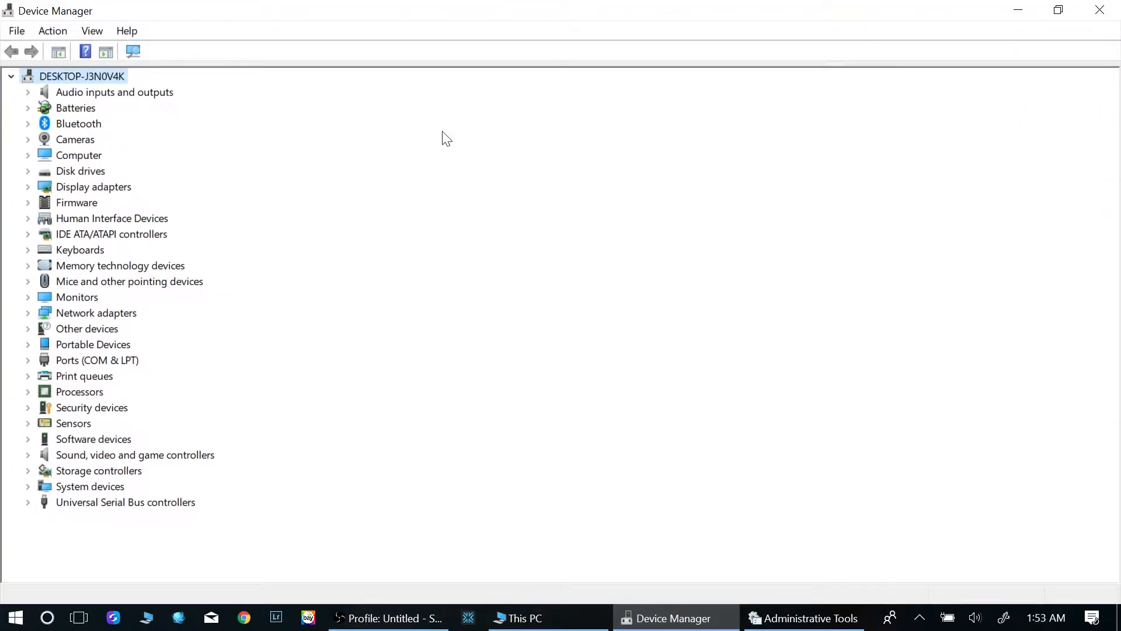
{"action": "mouse_move", "coordinate": [79, 191]}
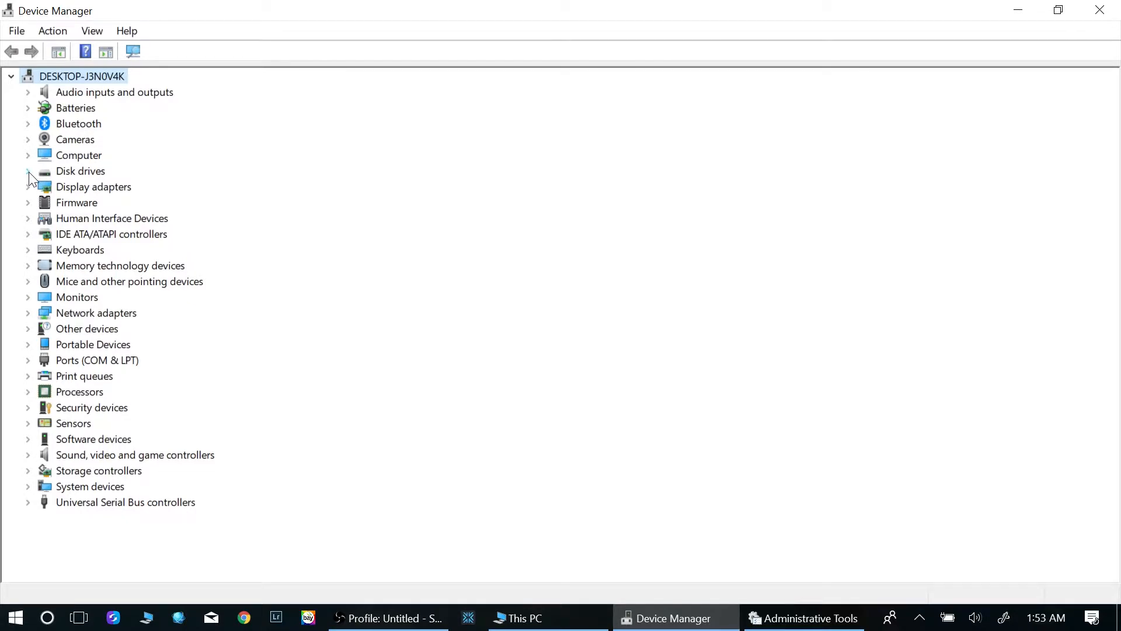
Expand the Disk drives category to list the Samsung drive and SDXC Card.
{"action": "left_click", "coordinate": [27, 171]}
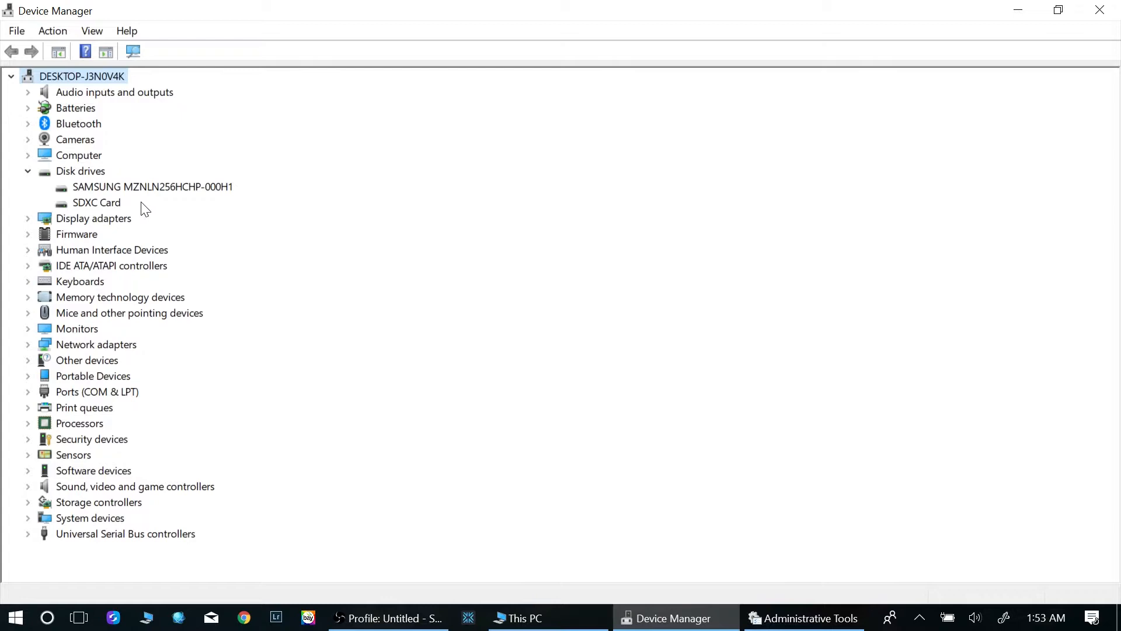
{"action": "mouse_move", "coordinate": [155, 203]}
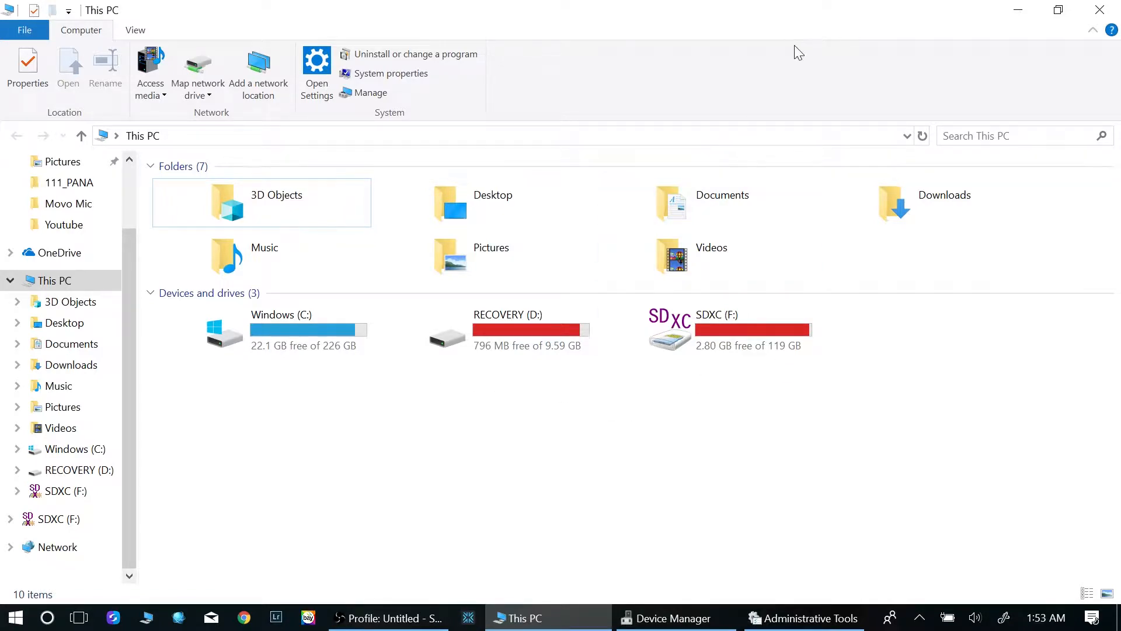
{"action": "mouse_move", "coordinate": [994, 7]}
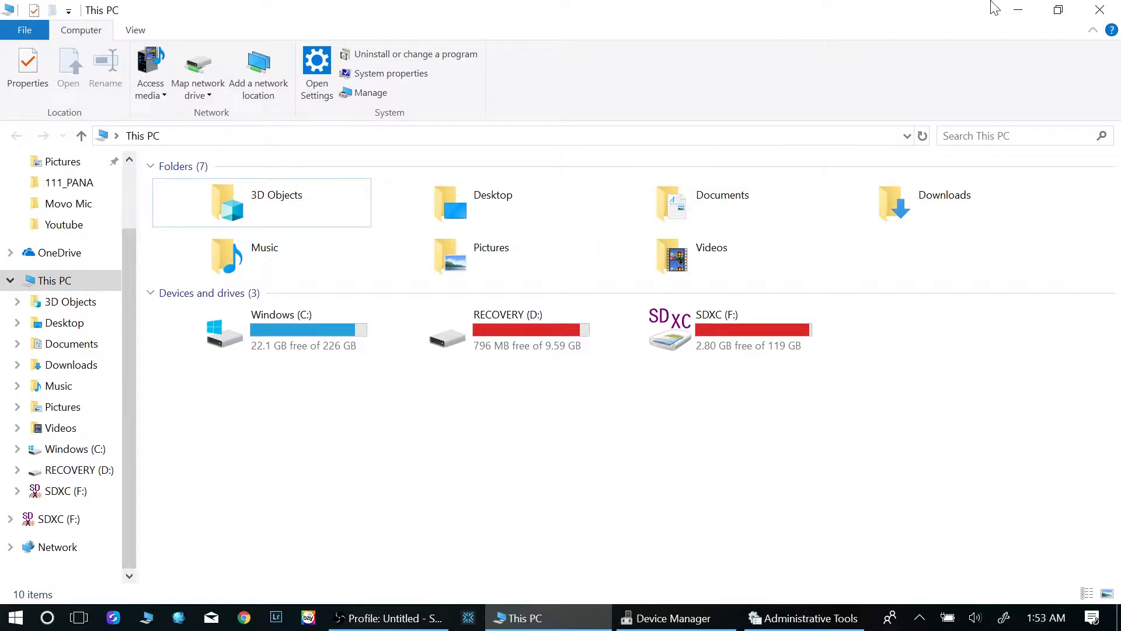
Return to Device Manager, where the new JMicron Generic SCSI Disk Device now appears.
{"action": "left_click", "coordinate": [673, 618]}
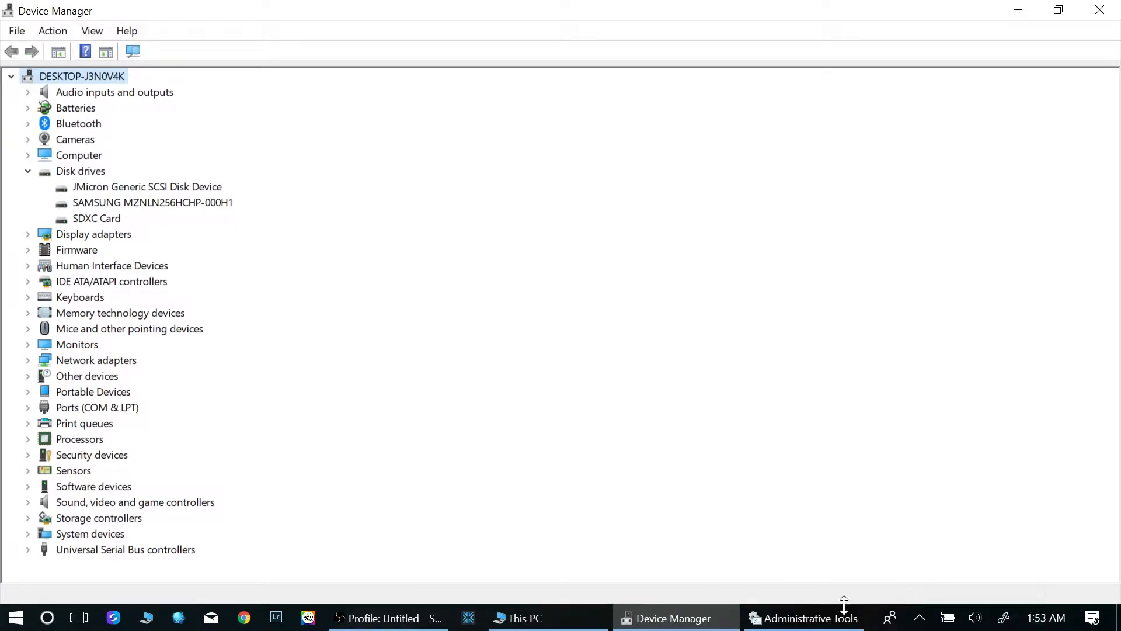
{"action": "mouse_move", "coordinate": [809, 618]}
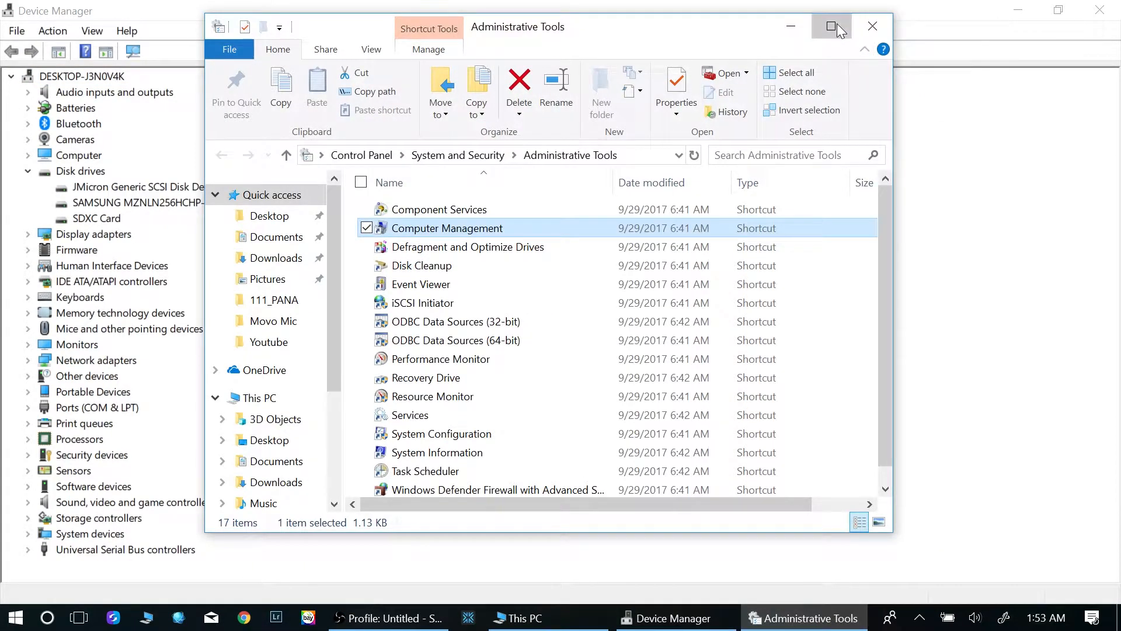
Maximize Administrative Tools and launch Computer Management.
{"action": "left_click", "coordinate": [831, 27]}
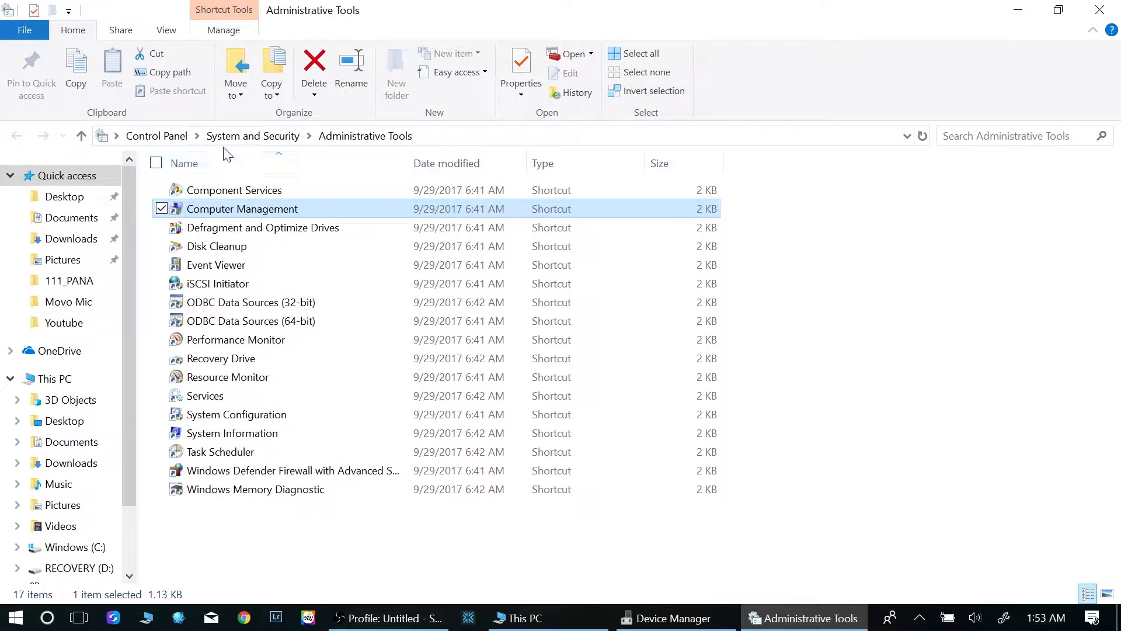
{"action": "mouse_move", "coordinate": [211, 217]}
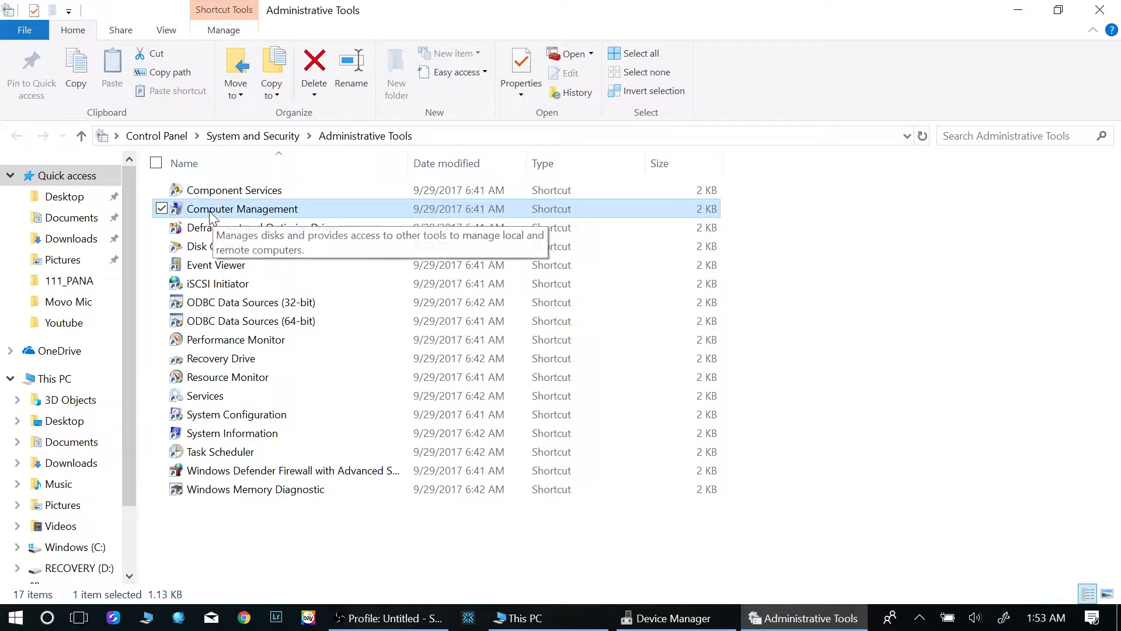
{"action": "mouse_move", "coordinate": [218, 213]}
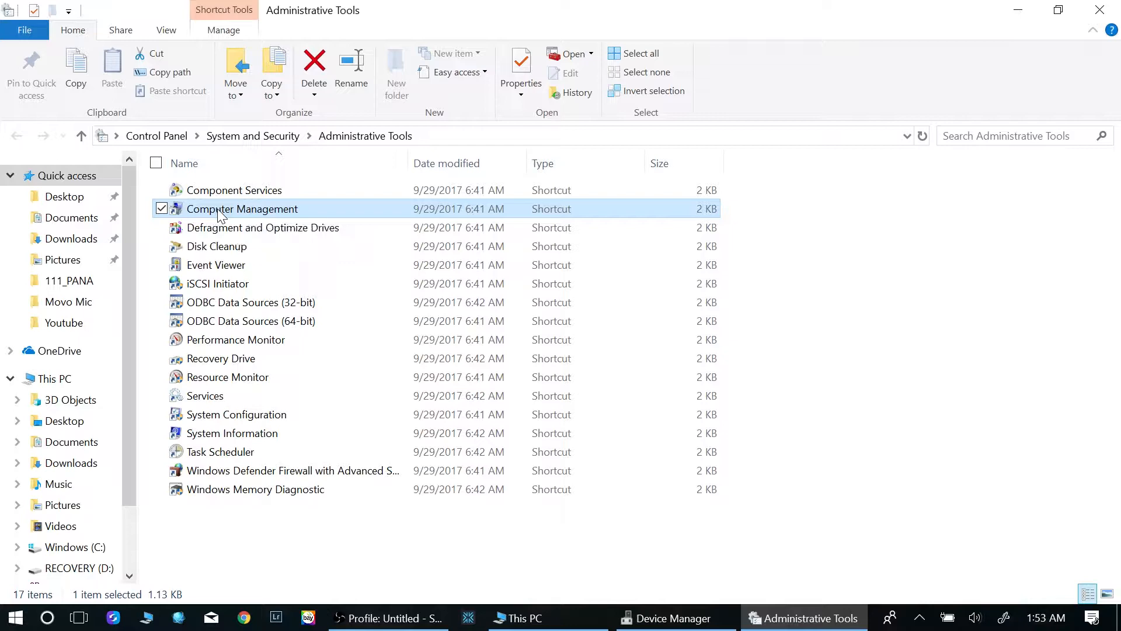
{"action": "double_click", "coordinate": [242, 208]}
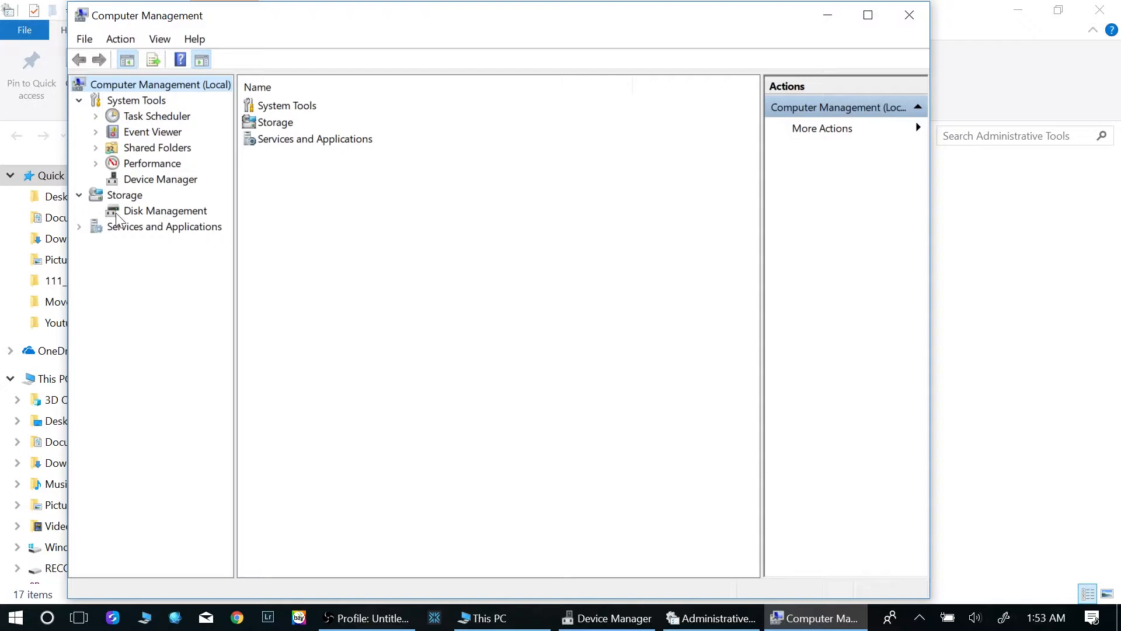
Show Disk Management's layout, revealing Disk 1 with 223.45 GB unallocated.
{"action": "left_click", "coordinate": [165, 210]}
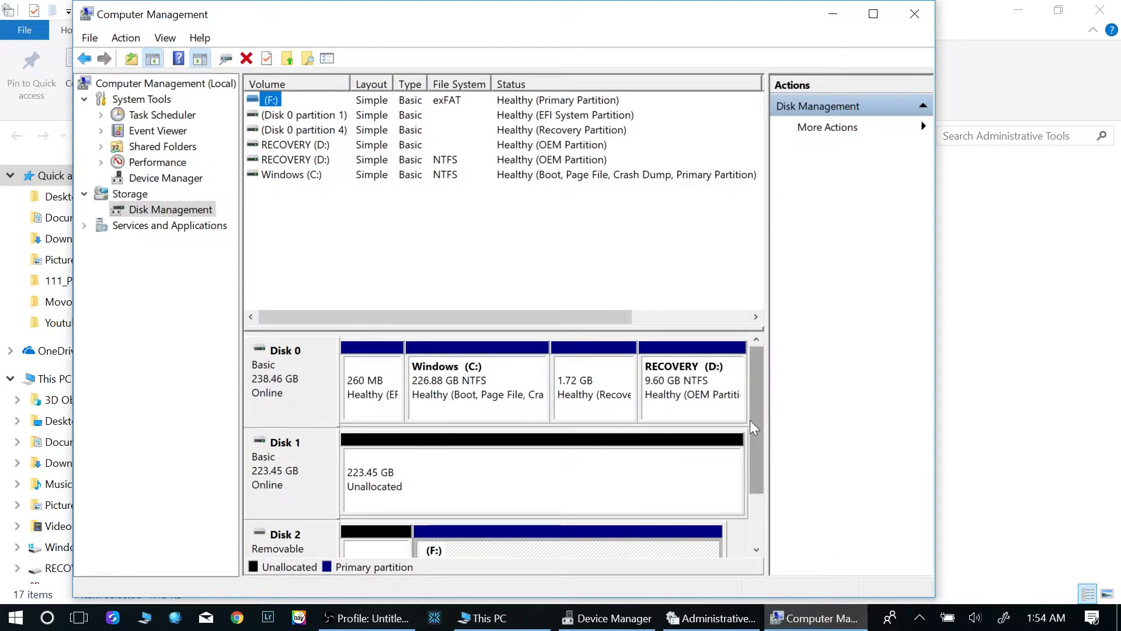
{"action": "scroll", "scroll_direction": "down", "scroll_amount": 3}
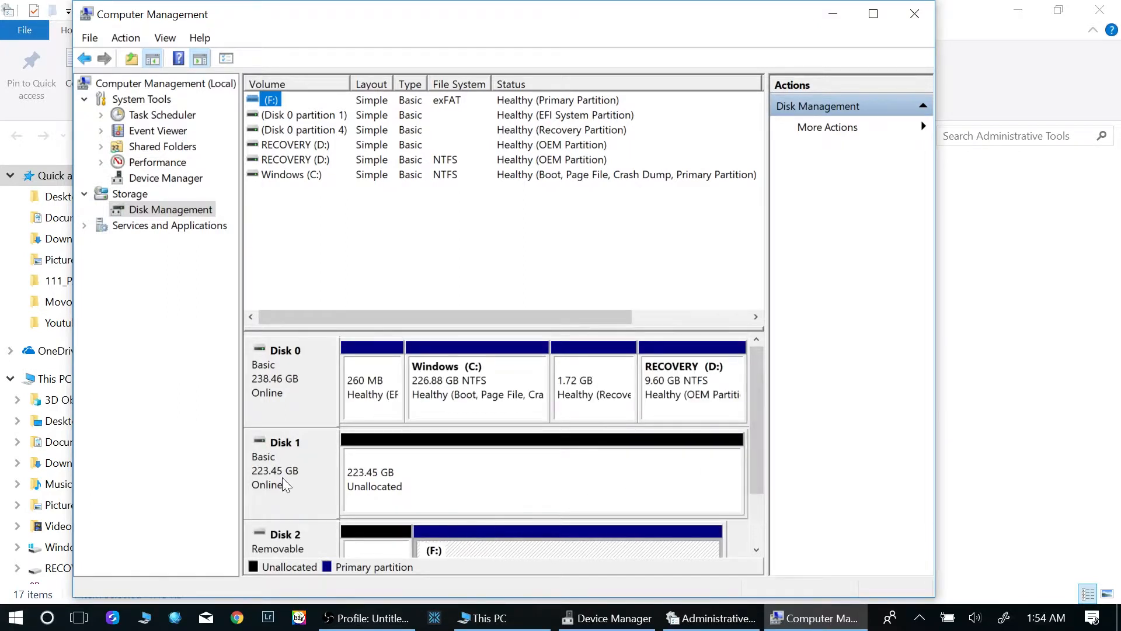
{"action": "mouse_move", "coordinate": [418, 466]}
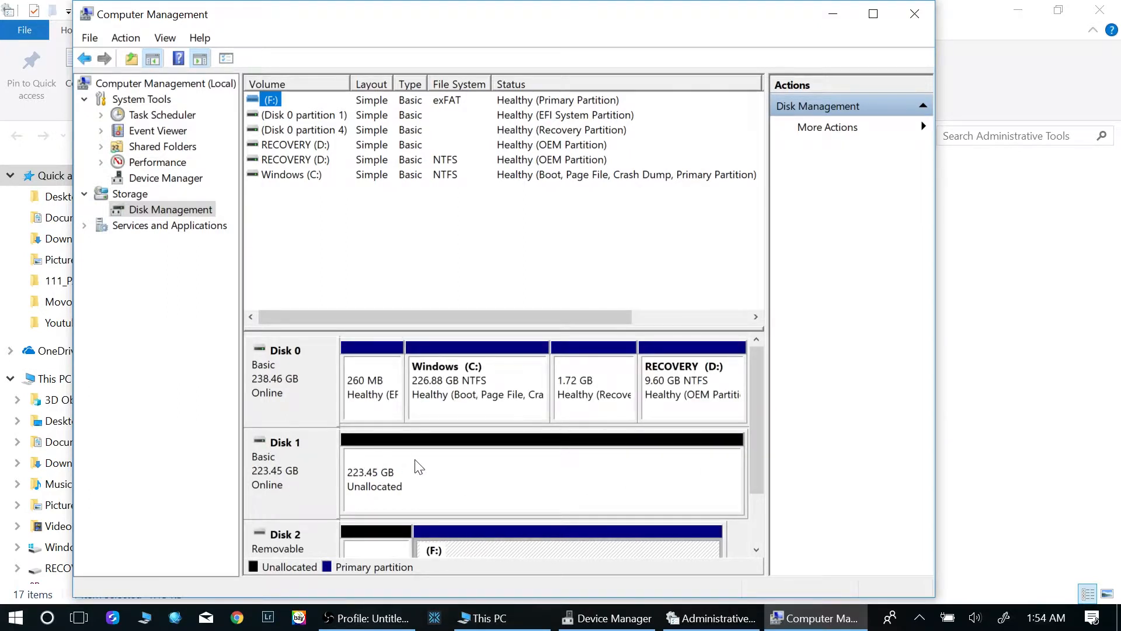
{"action": "mouse_move", "coordinate": [404, 478]}
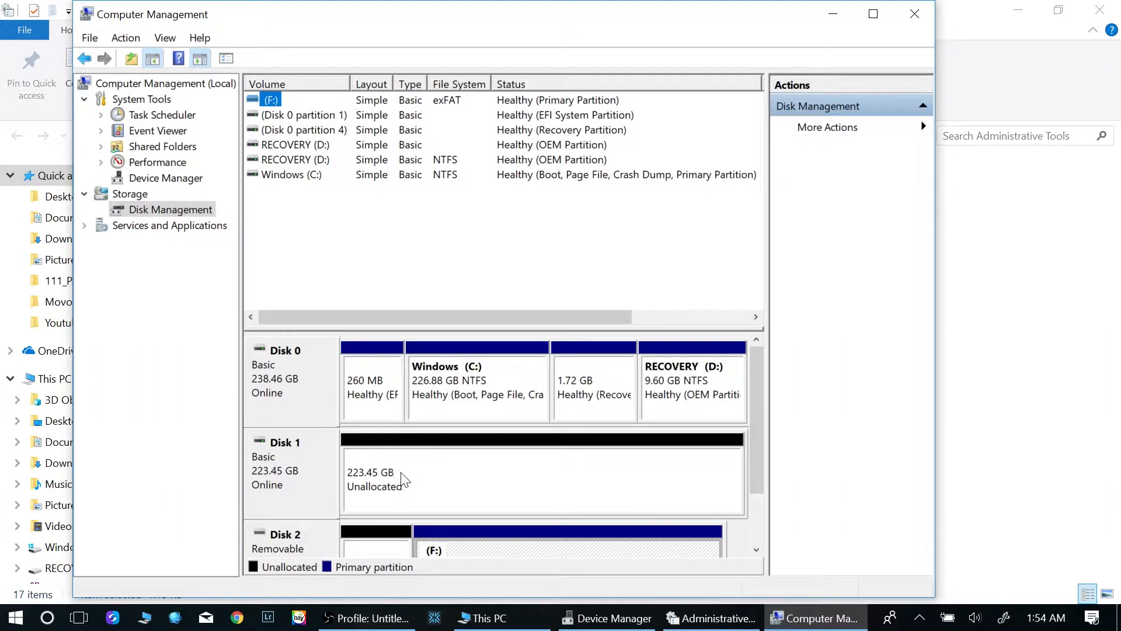
{"action": "mouse_move", "coordinate": [417, 474]}
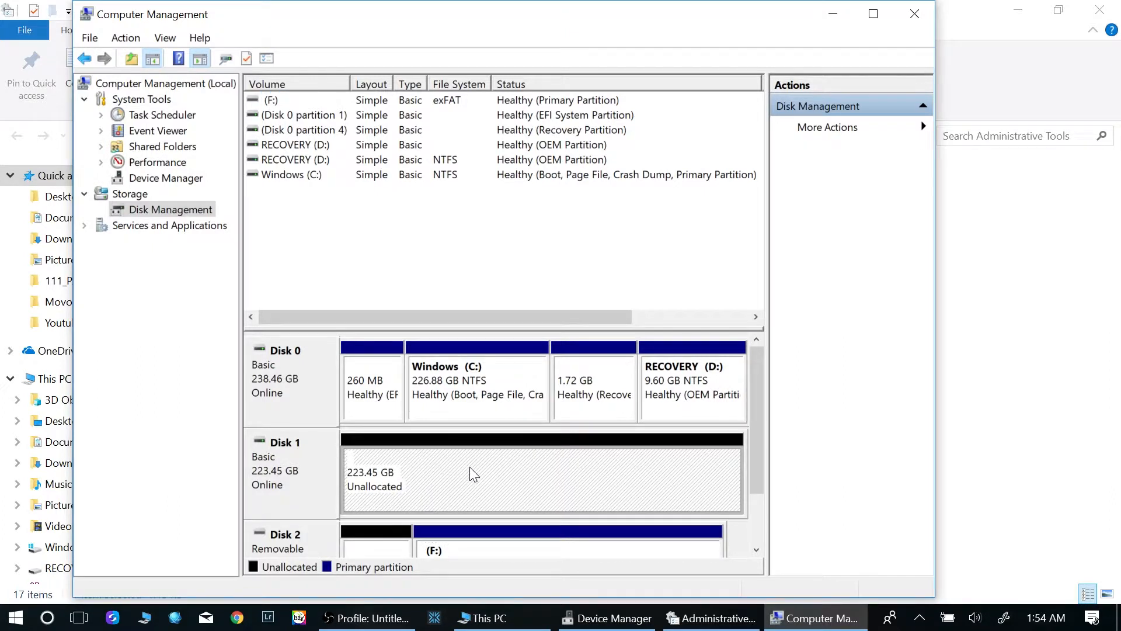
Start a New Simple Volume on Disk 1's unallocated space at the maximum 228814 MB size.
{"action": "right_click", "coordinate": [454, 468]}
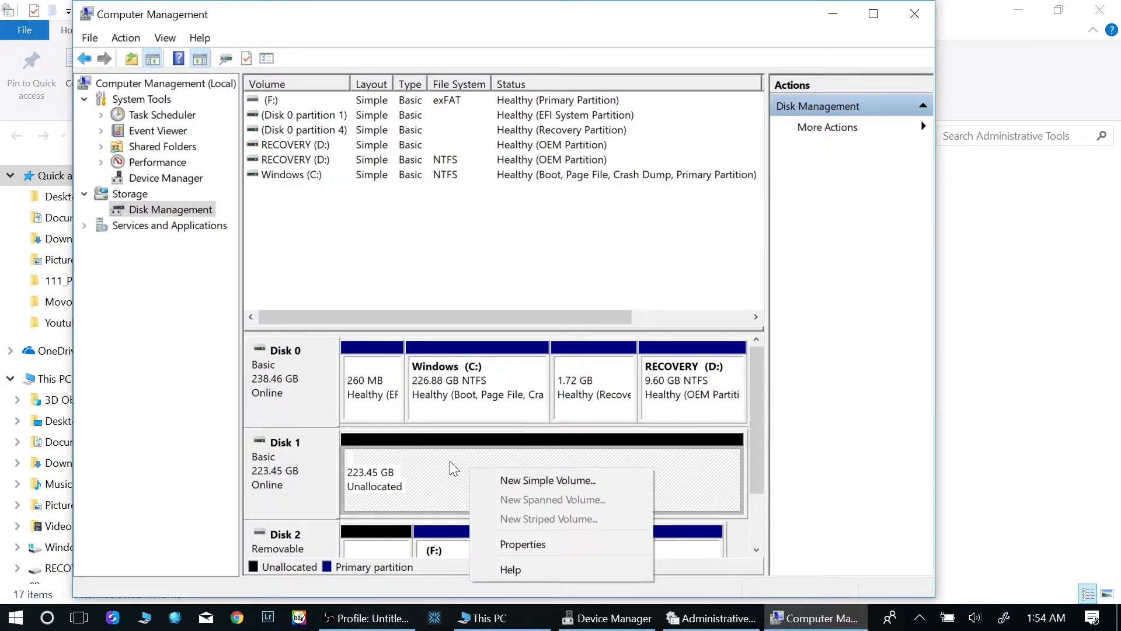
{"action": "mouse_move", "coordinate": [562, 480]}
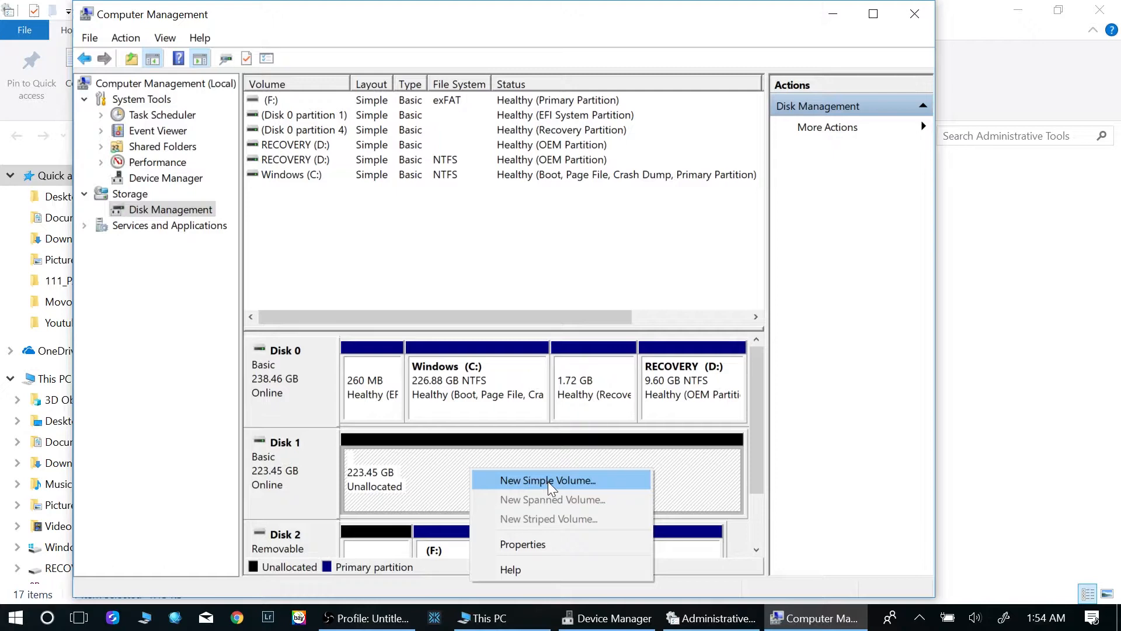
{"action": "left_click", "coordinate": [547, 481]}
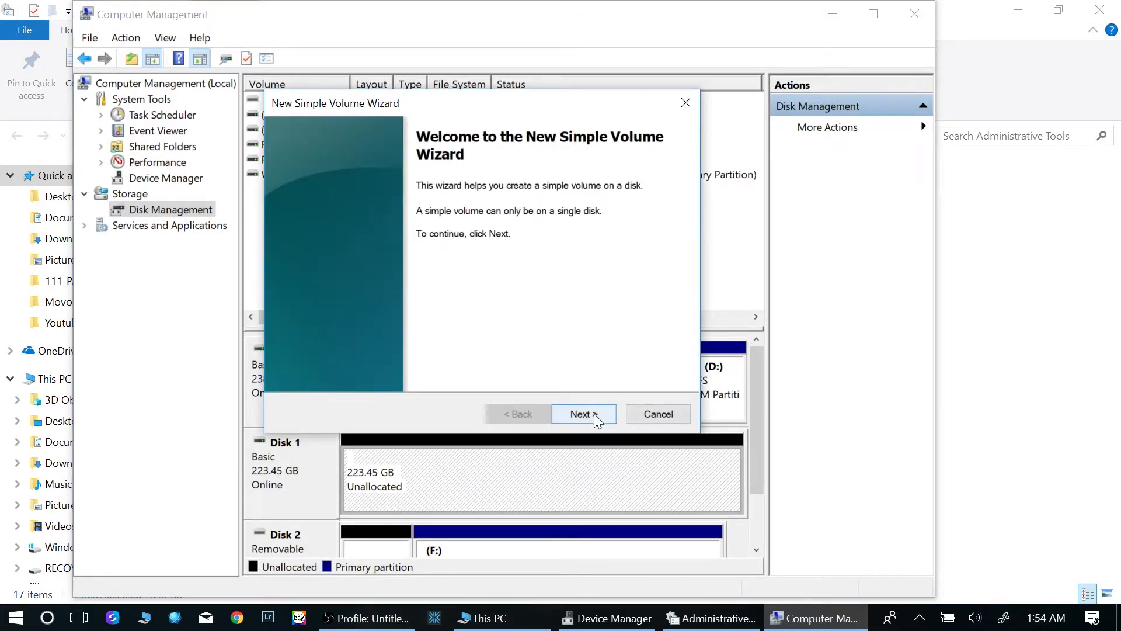
{"action": "left_click", "coordinate": [583, 414]}
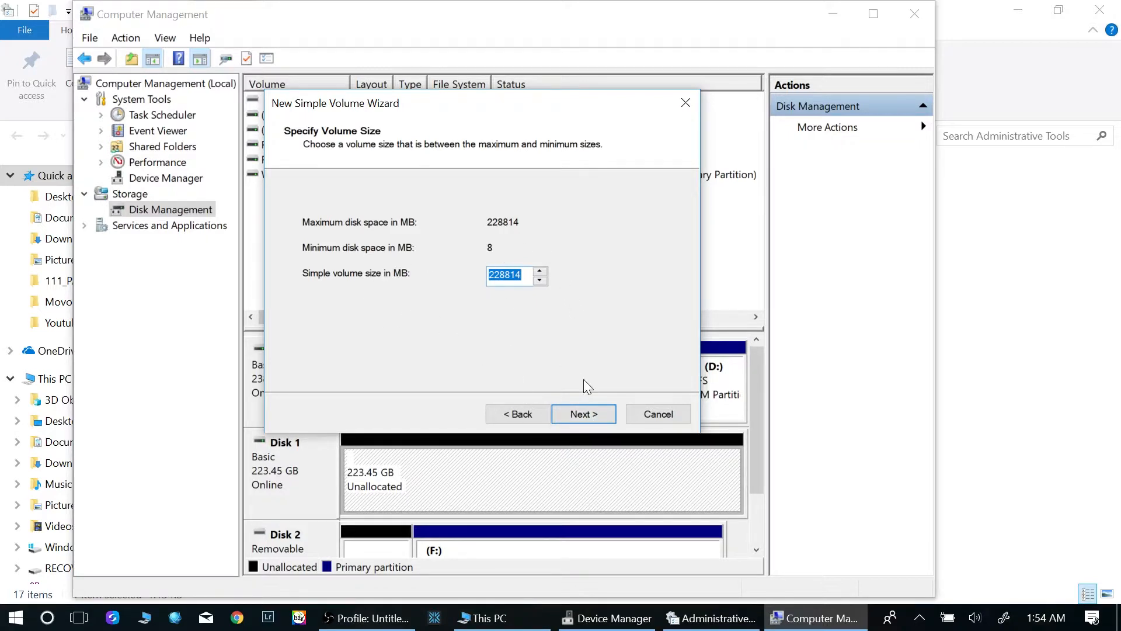
{"action": "left_click", "coordinate": [583, 413]}
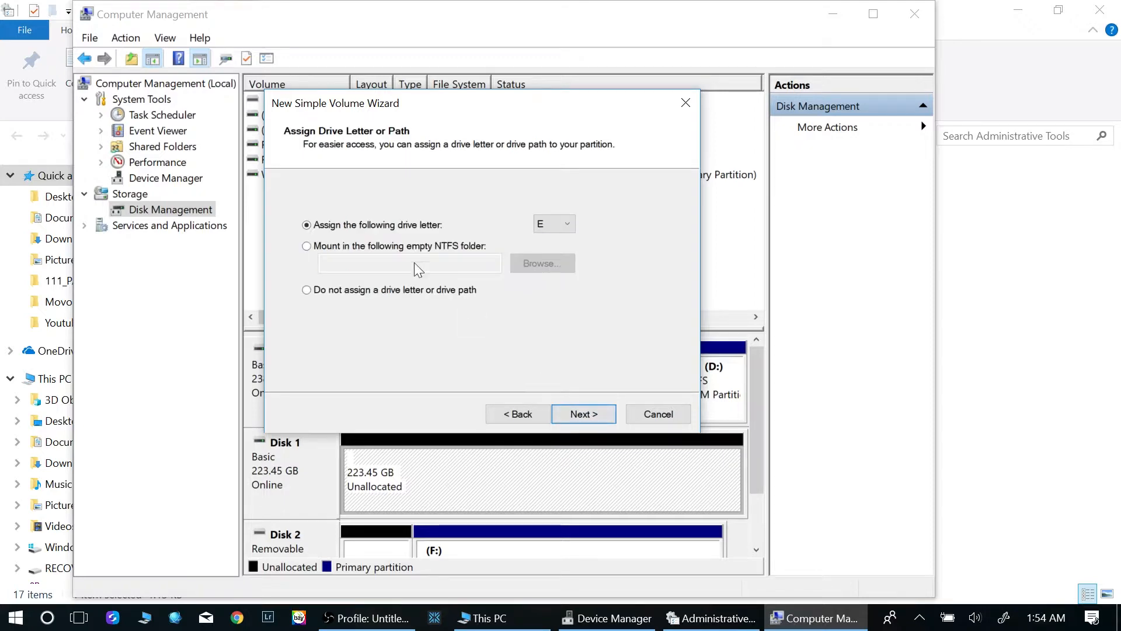
Assign drive letter X, keep NTFS quick format, and finish creating the volume.
{"action": "left_click", "coordinate": [567, 224]}
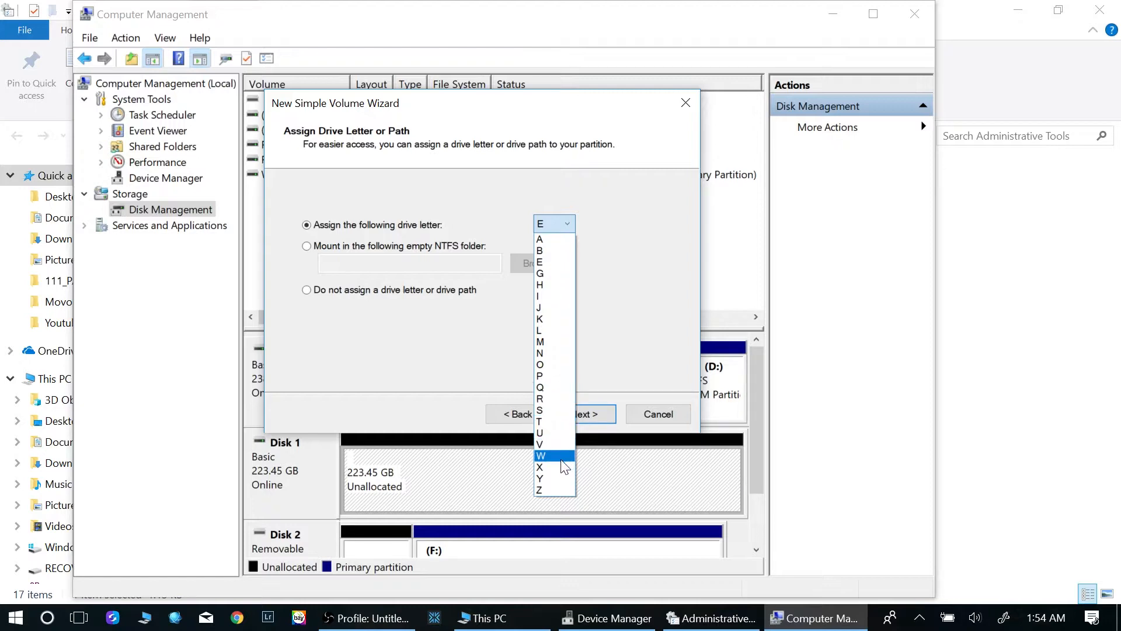
{"action": "left_click", "coordinate": [539, 467]}
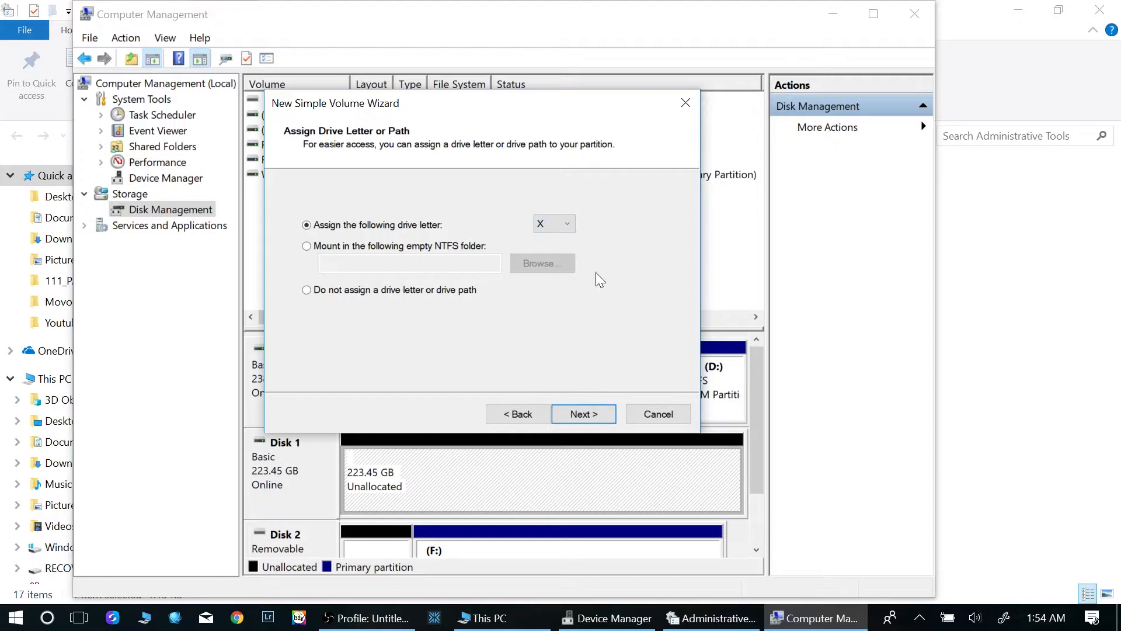
{"action": "mouse_move", "coordinate": [584, 420]}
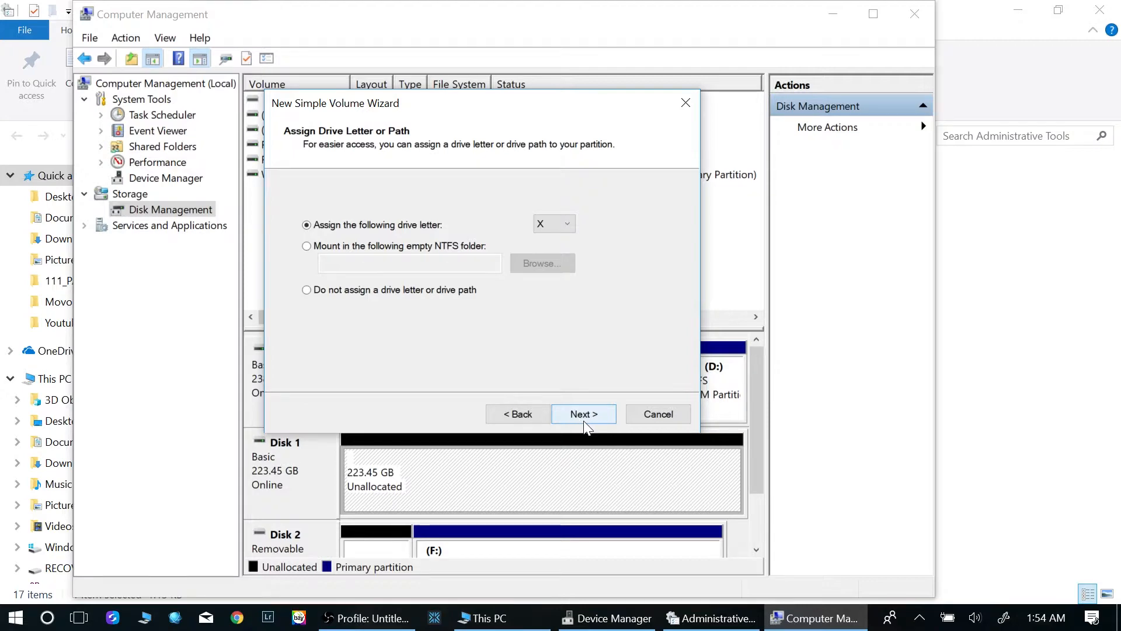
{"action": "left_click", "coordinate": [584, 414]}
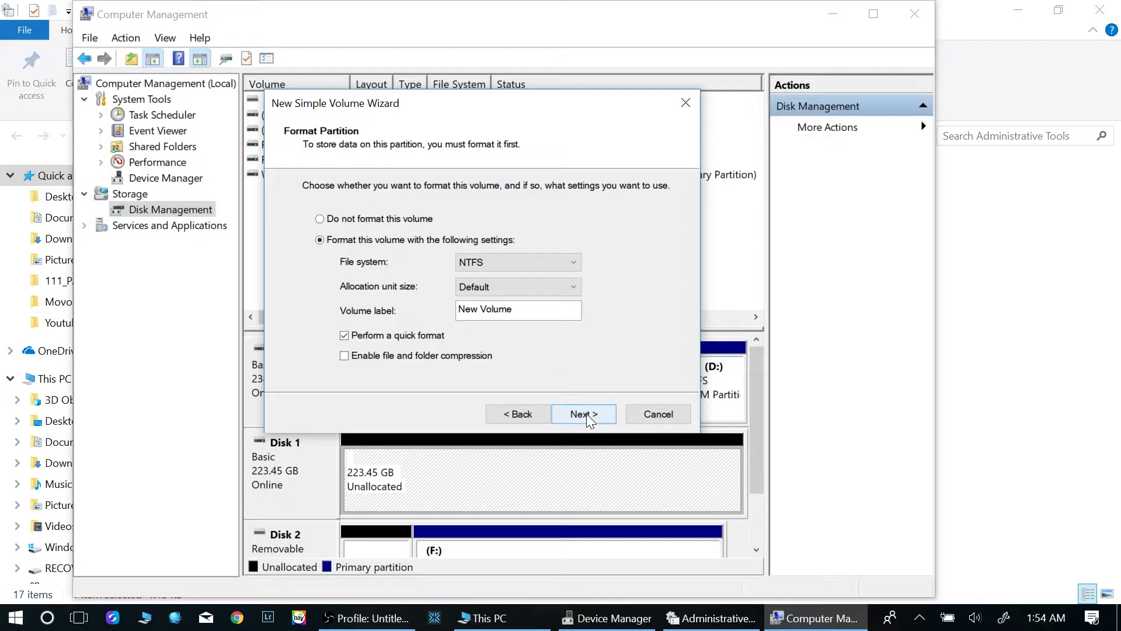
{"action": "left_click", "coordinate": [583, 414]}
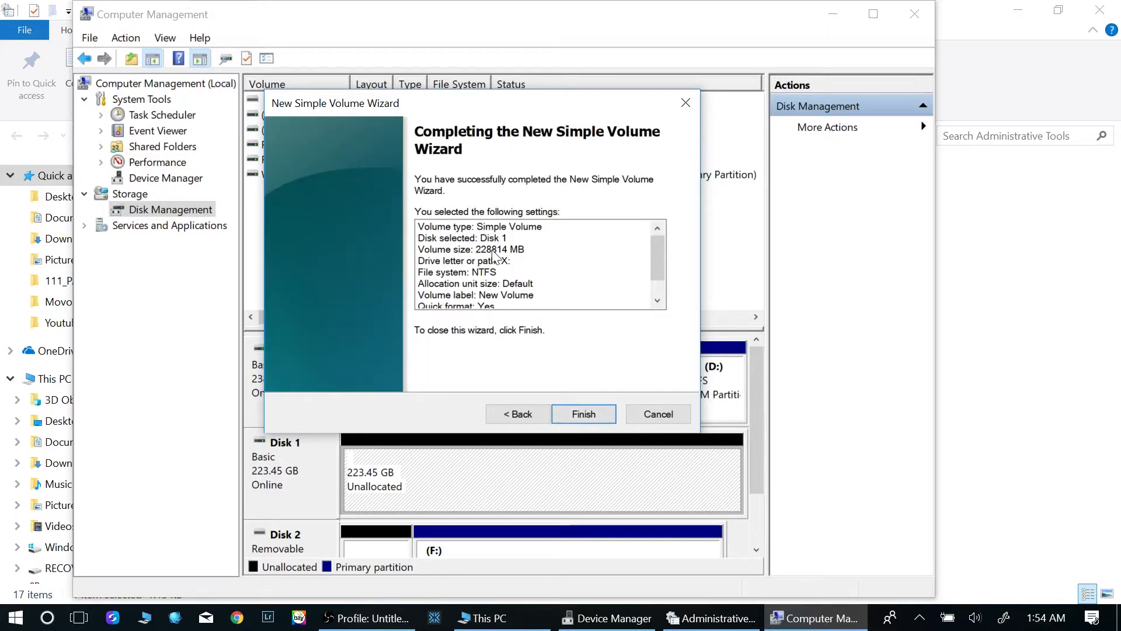
{"action": "mouse_move", "coordinate": [583, 414]}
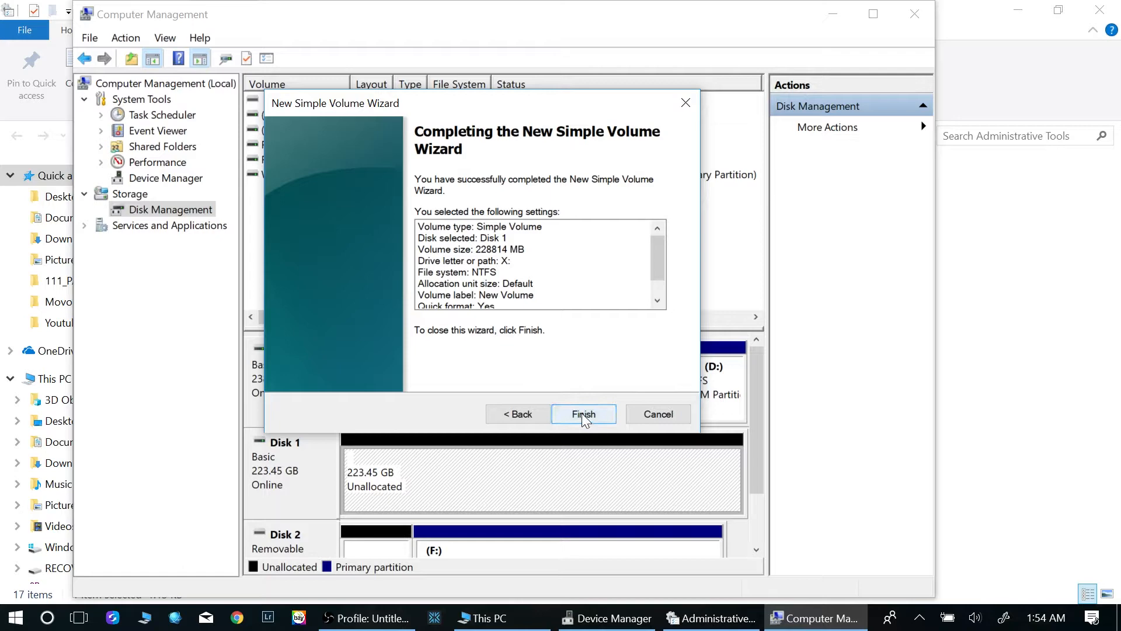
{"action": "left_click", "coordinate": [583, 414]}
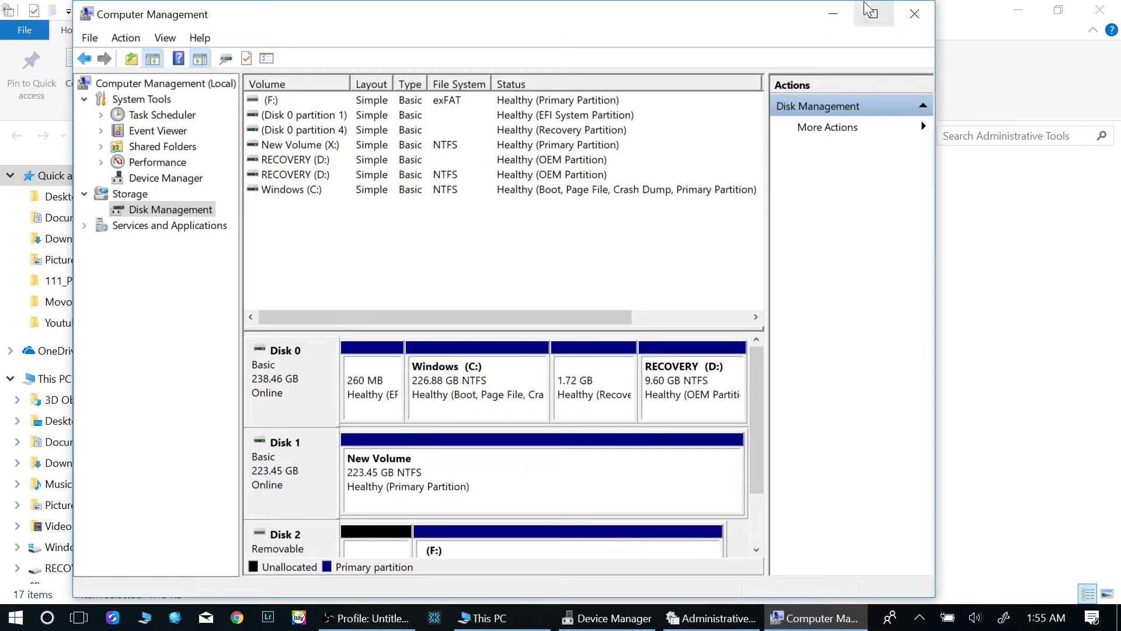
Minimize Computer Management, revealing This PC with New Volume (X:) listed.
{"action": "left_click", "coordinate": [710, 617]}
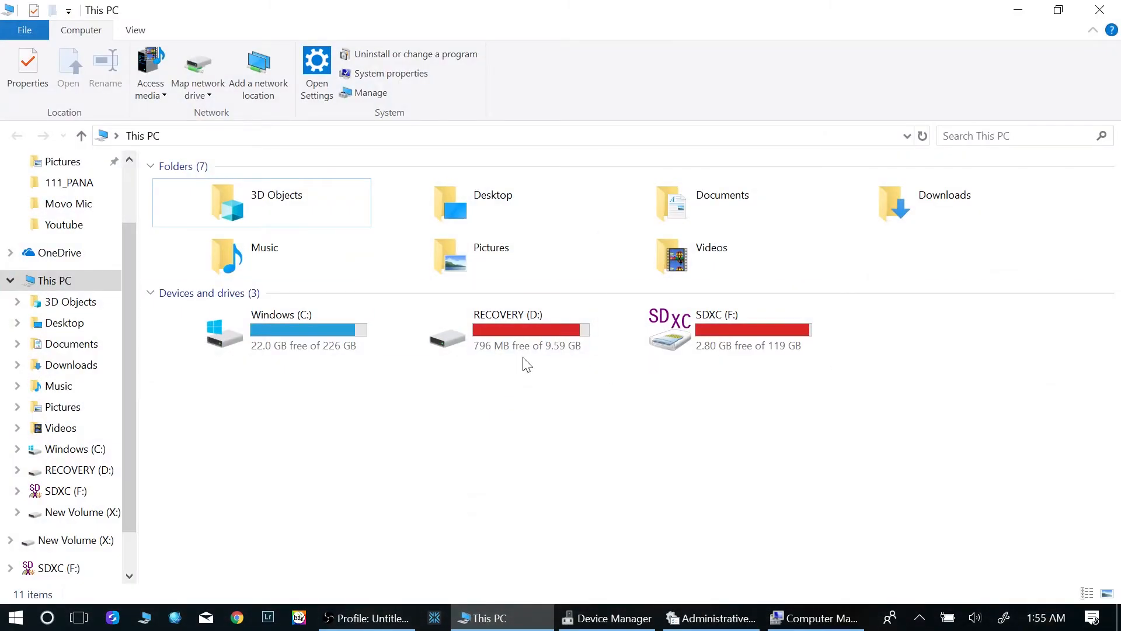
{"action": "mouse_move", "coordinate": [443, 7]}
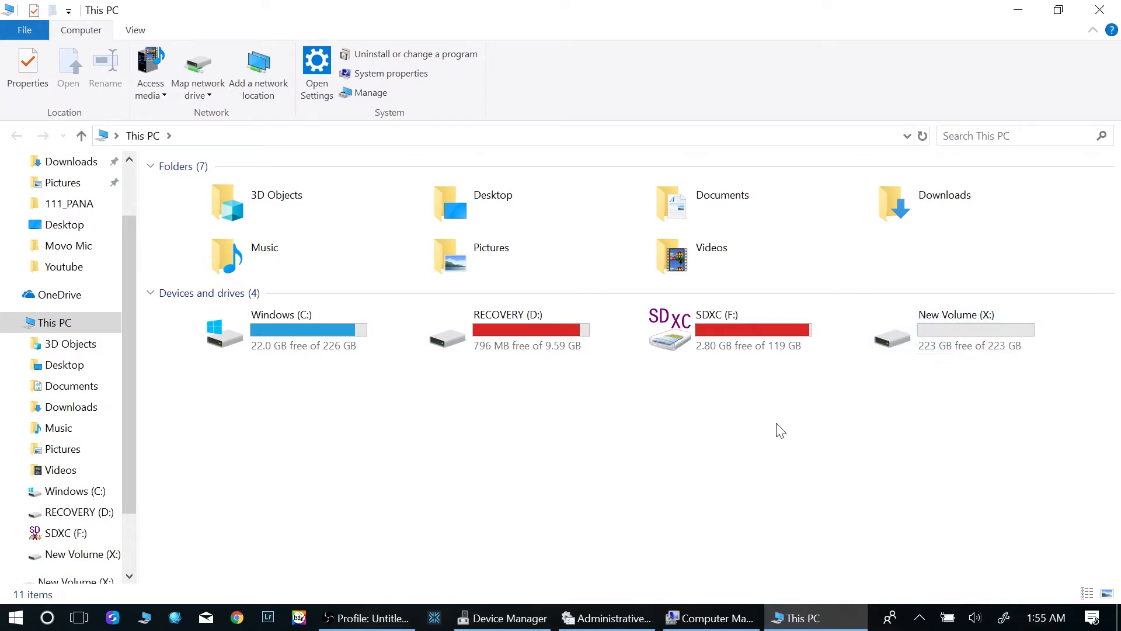
{"action": "mouse_move", "coordinate": [721, 437]}
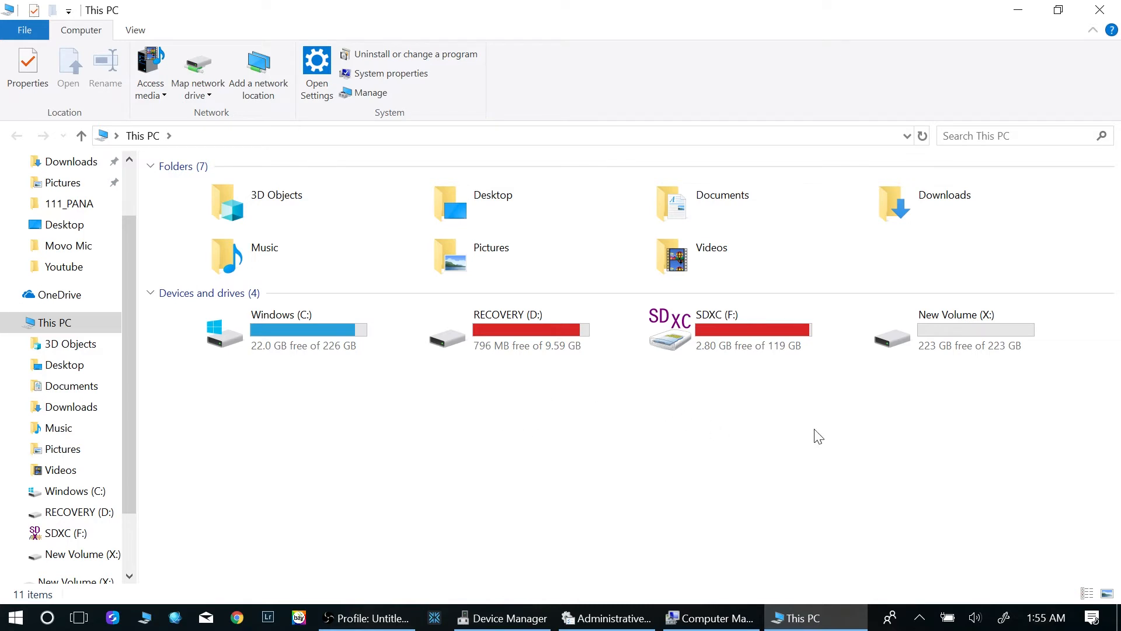
{"action": "mouse_move", "coordinate": [806, 442]}
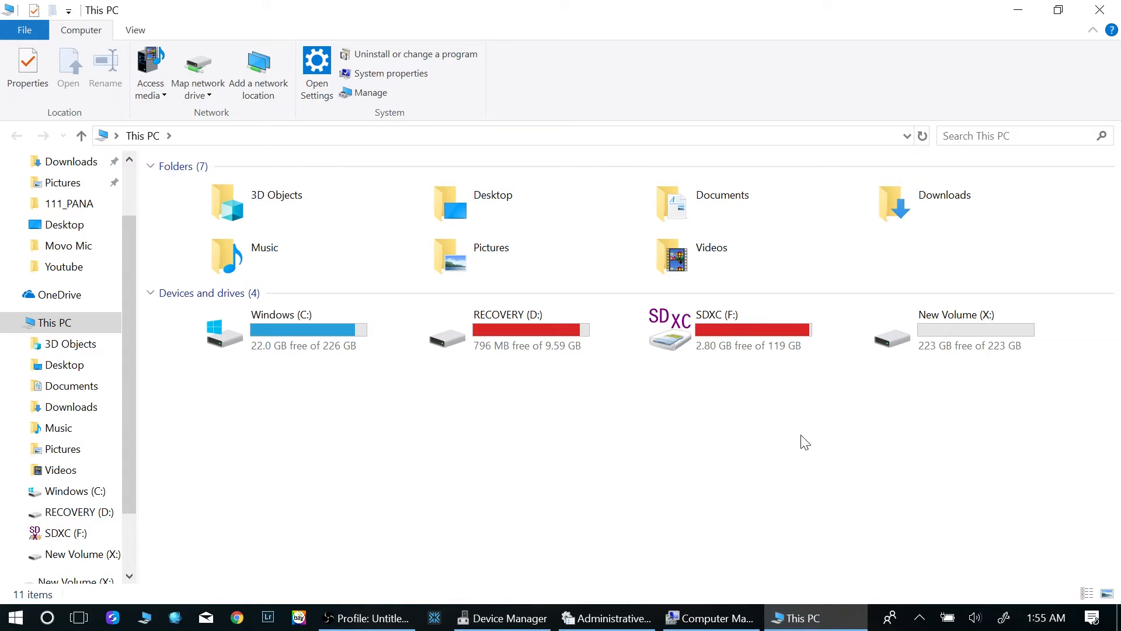
{"action": "mouse_move", "coordinate": [777, 445]}
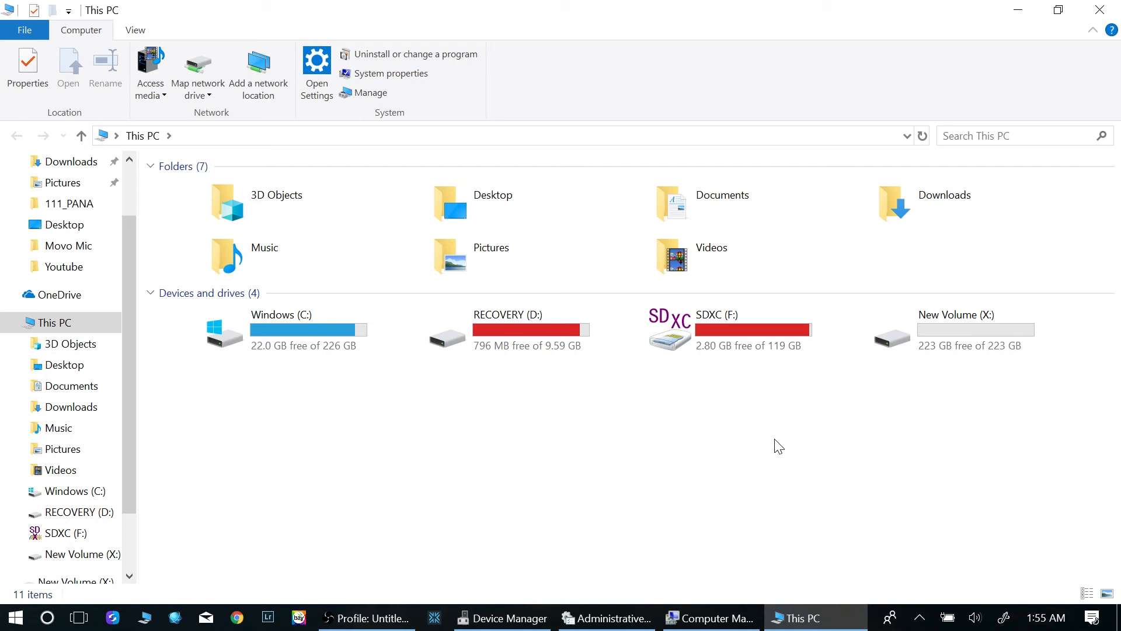
{"action": "mouse_move", "coordinate": [772, 449]}
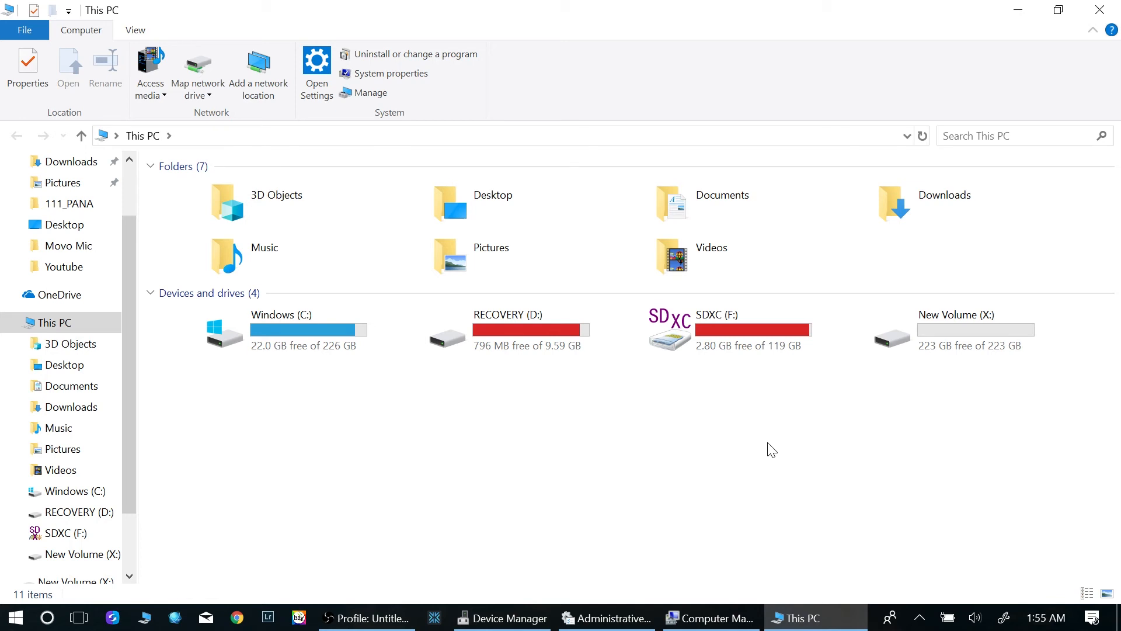